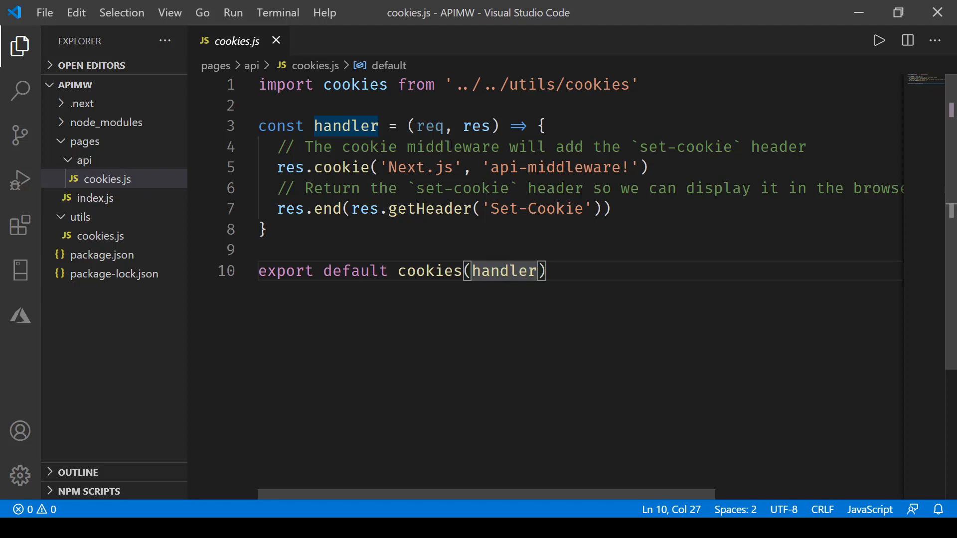
- Highlight the cookies API handler name and its req parameter, then view package.json dependencies
double_click(429, 126)
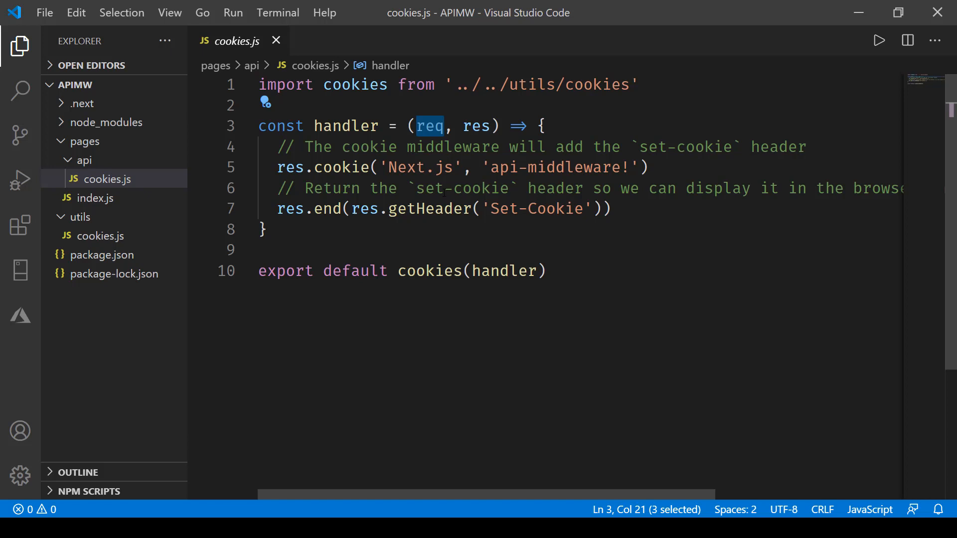
left_click(264, 230)
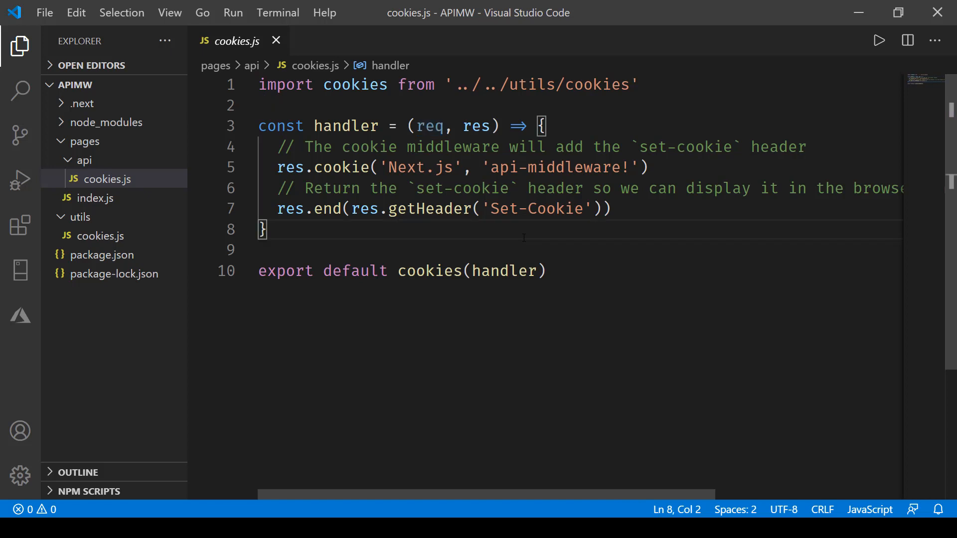
left_click(101, 254)
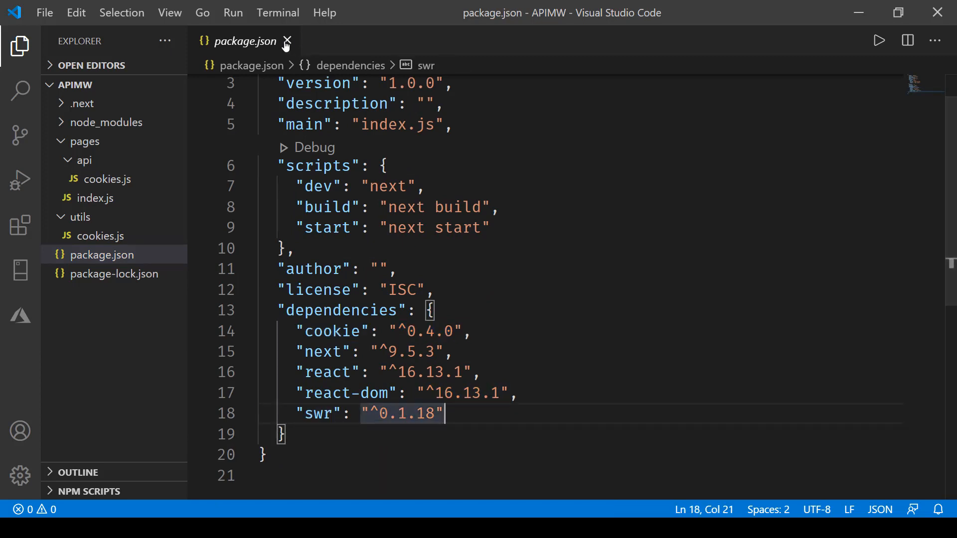
- Close package.json and scroll through utils/cookies.js to its cookies wrapper export
left_click(285, 41)
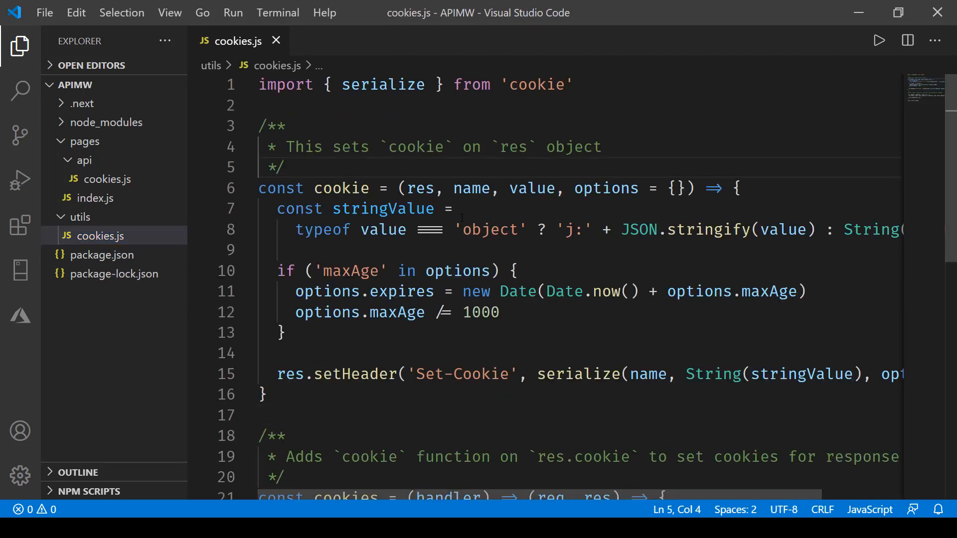
scroll("down", 3)
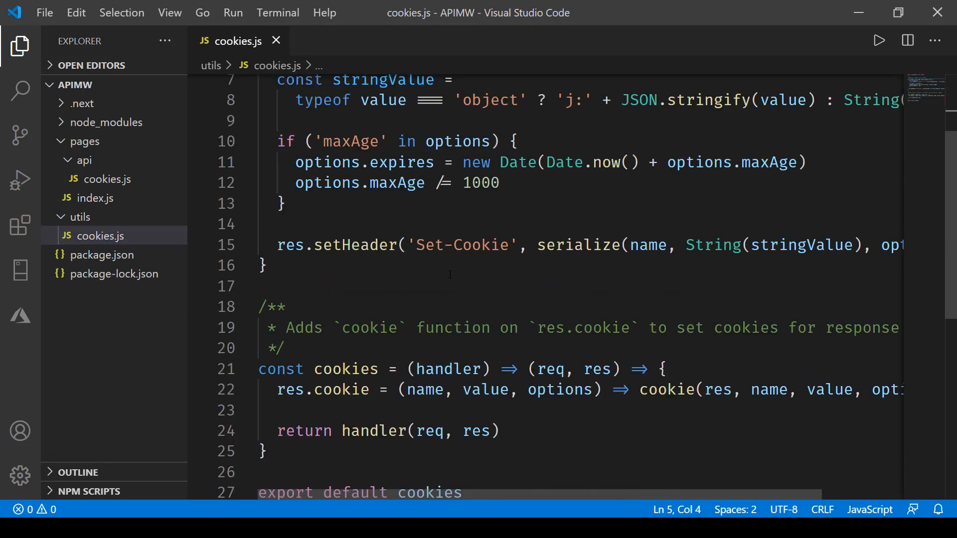
scroll("down", 3)
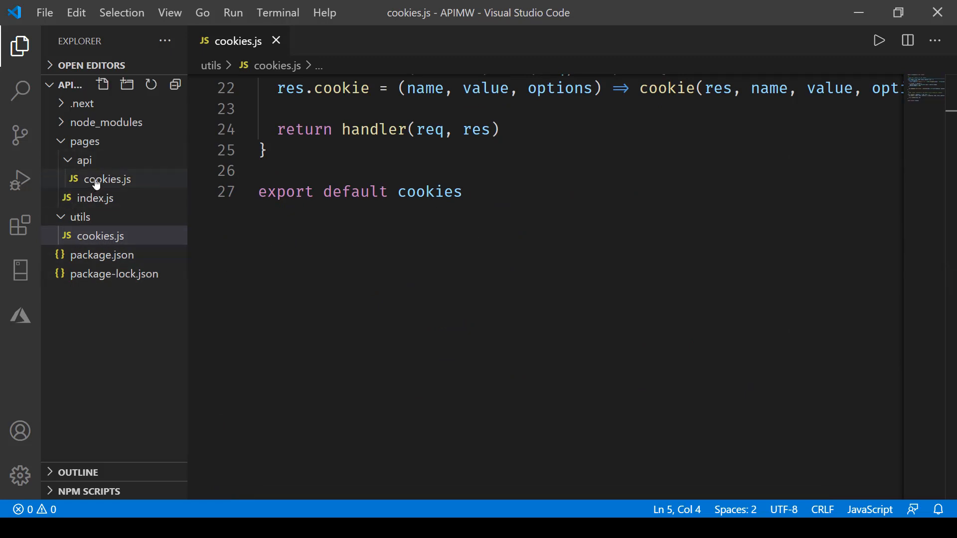
- Walk through pages/api/cookies.js: middleware import, Next.js cookie name, res.cookie and res.end
left_click(105, 179)
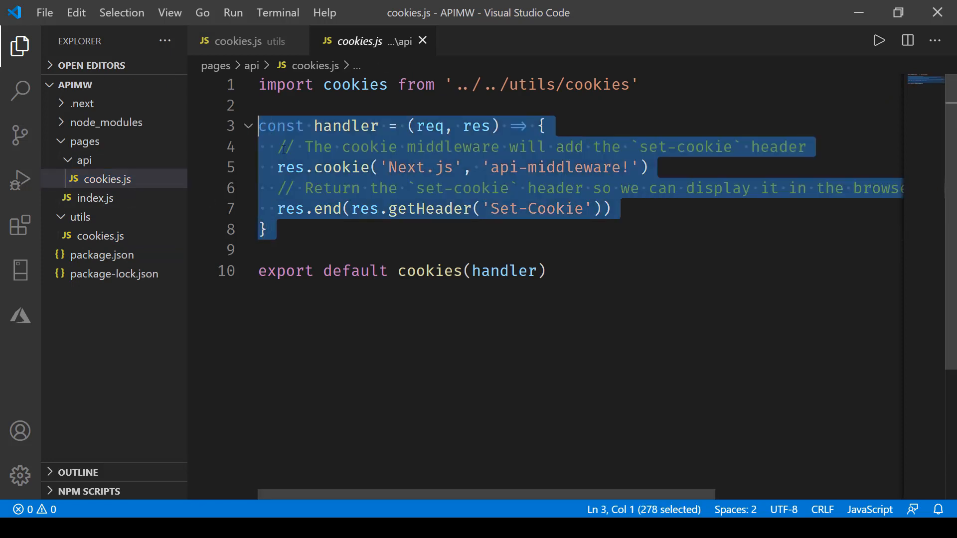
mouse_move(366, 76)
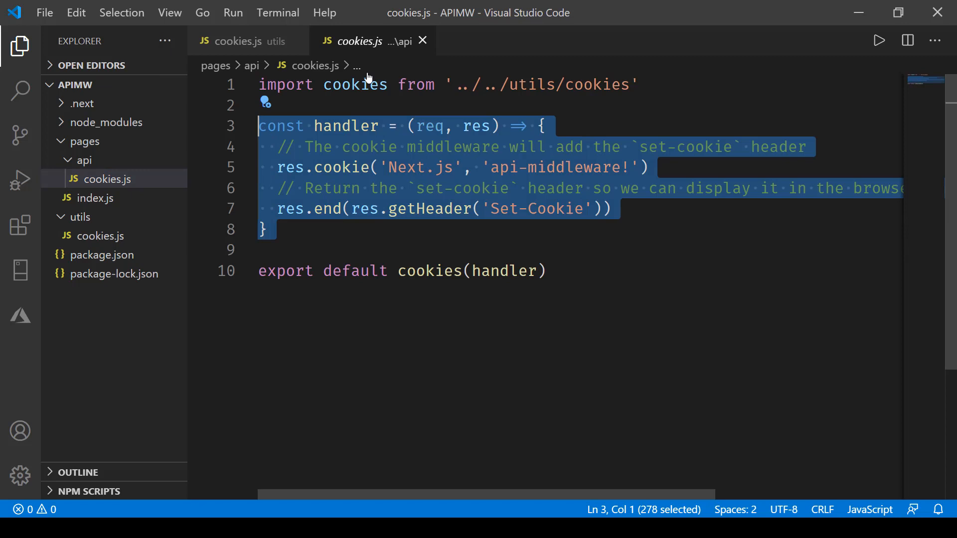
double_click(356, 84)
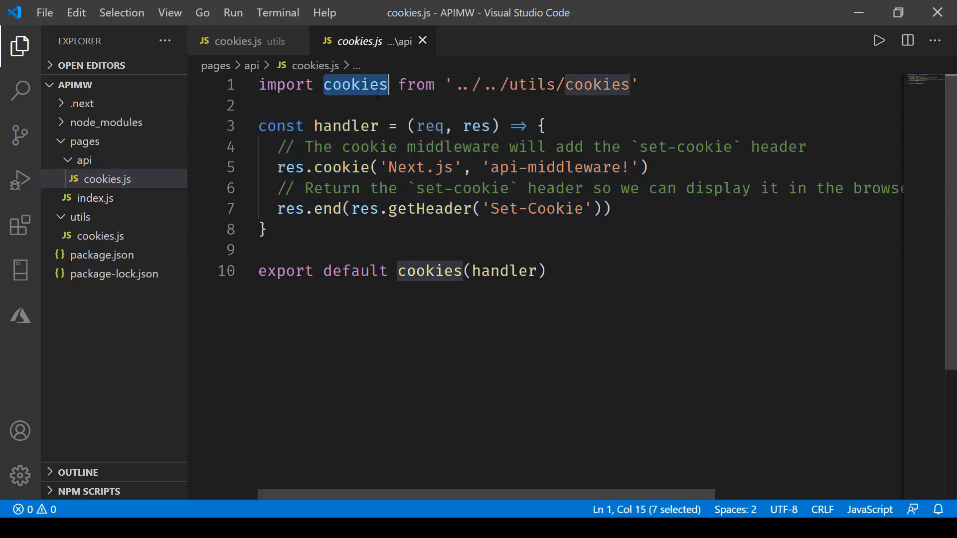
mouse_move(544, 84)
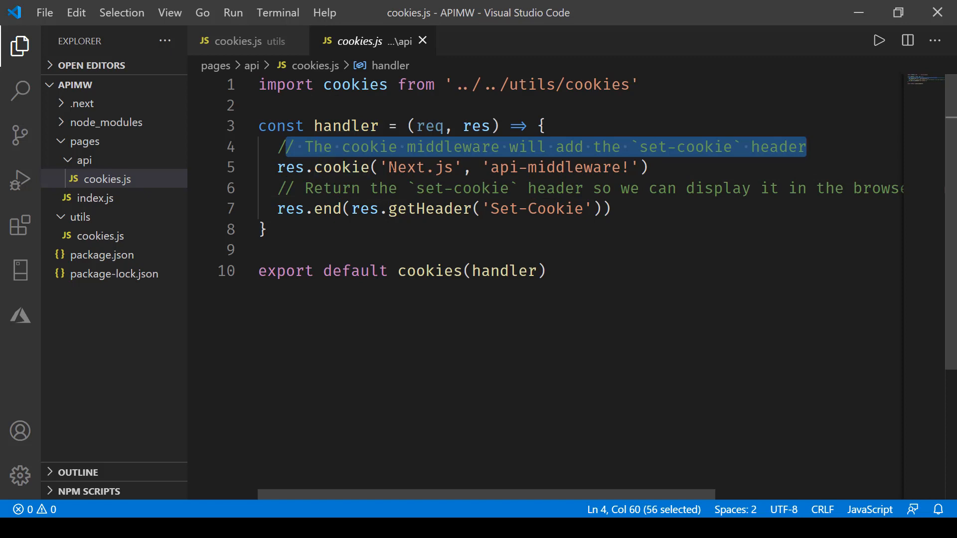
double_click(411, 167)
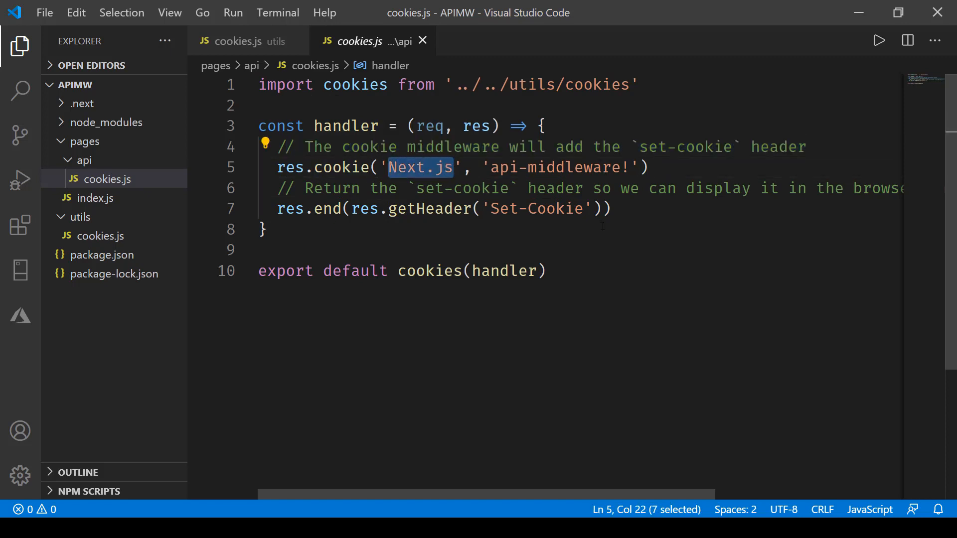
left_click(264, 229)
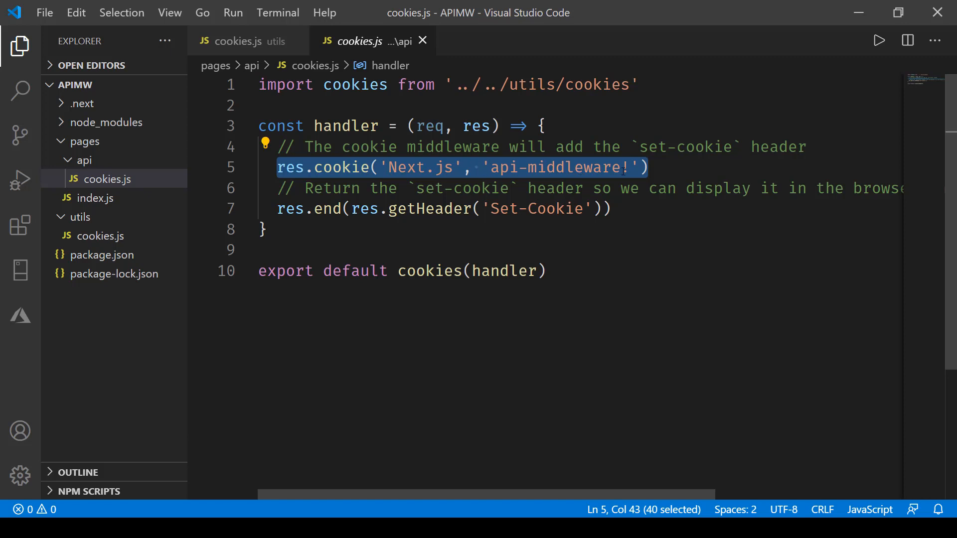
left_click(262, 230)
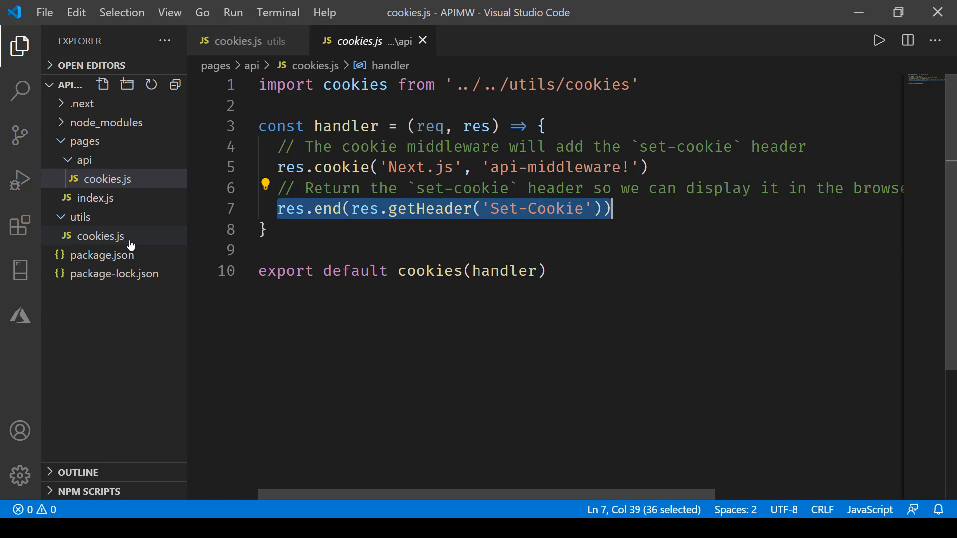
left_click(98, 236)
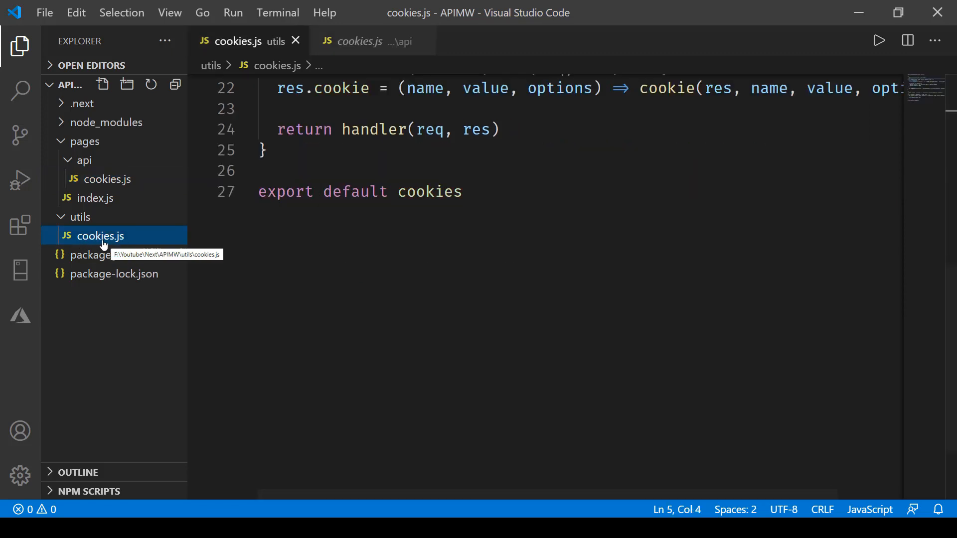
- Scroll back to the top of the utils helper, then switch to the pages/api/cookies.js tab
scroll("up", 3)
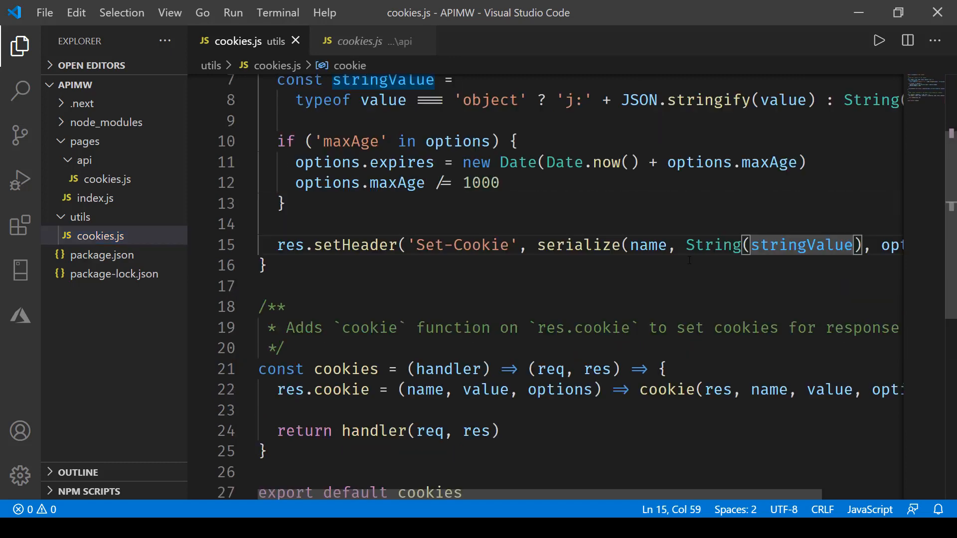
scroll("up", 3)
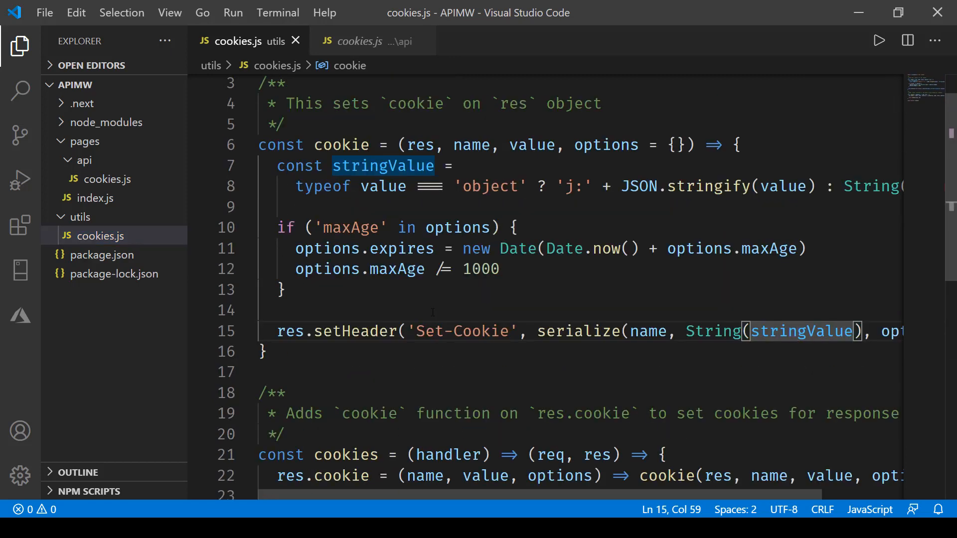
mouse_move(381, 54)
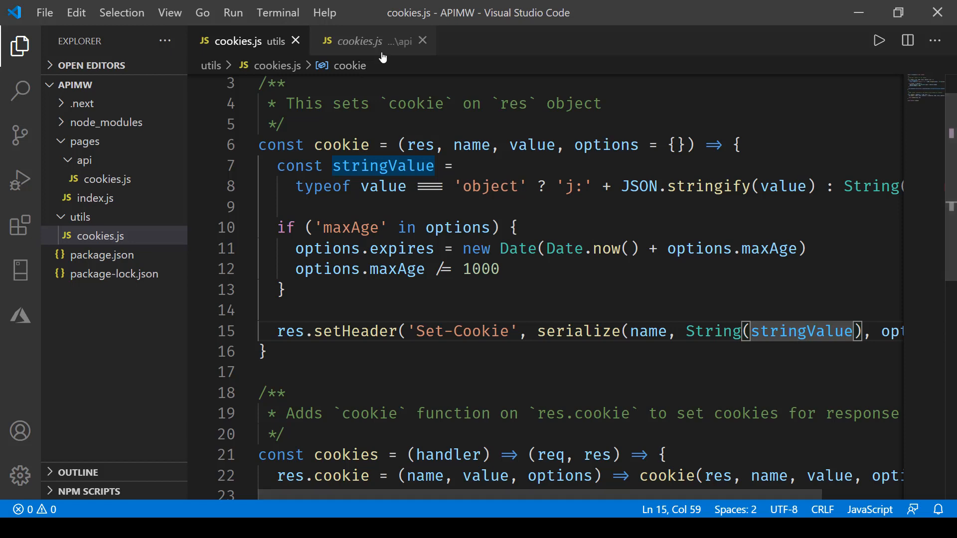
left_click(363, 41)
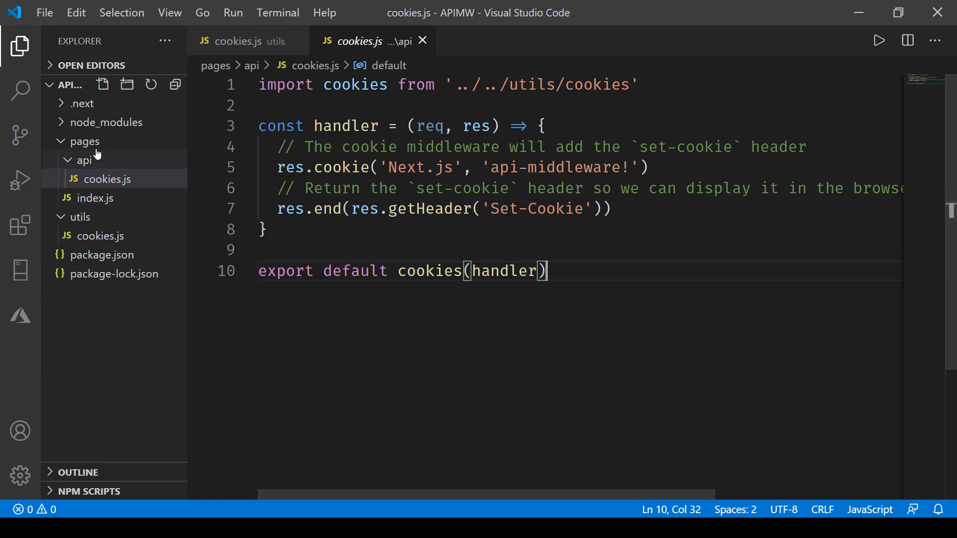
mouse_move(96, 198)
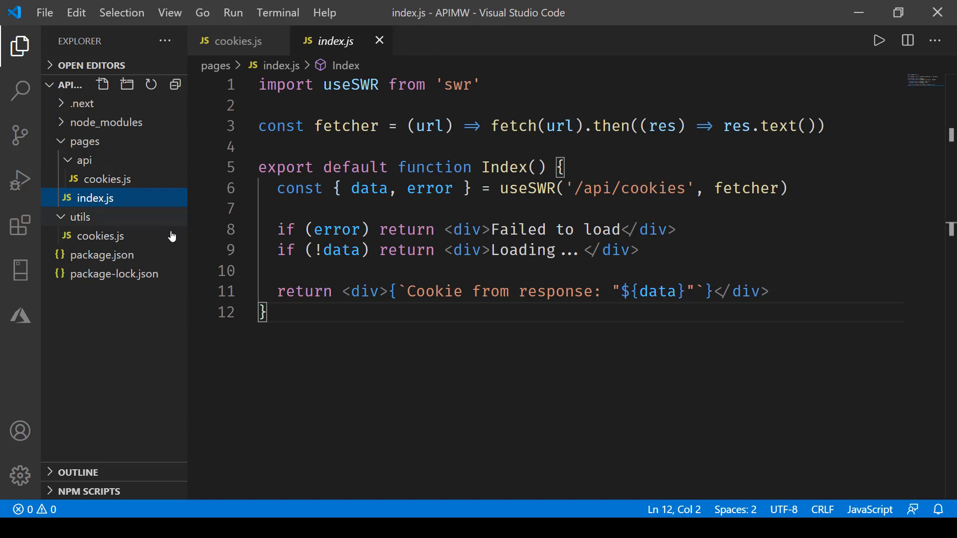
- Highlight parts of the useSWR fetch of /api/cookies in pages/index.js
double_click(527, 188)
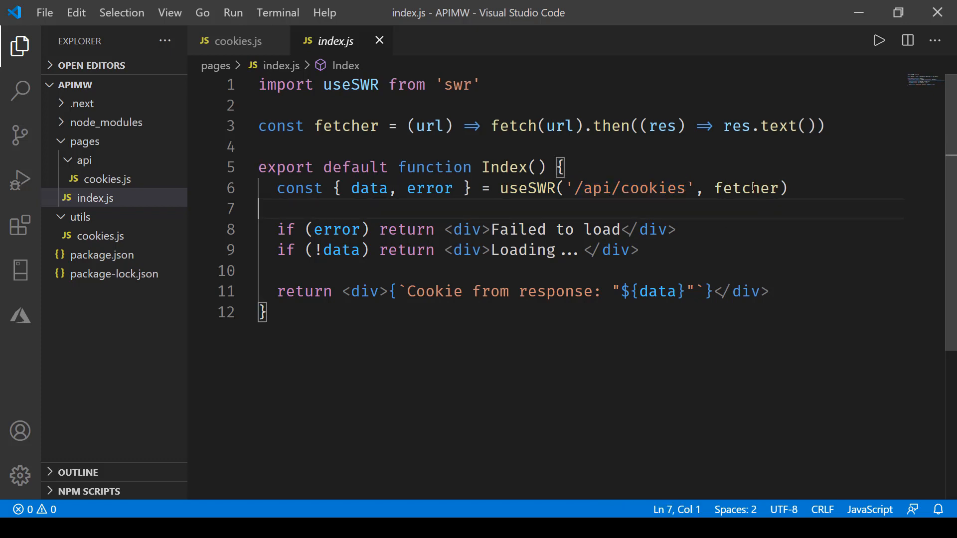
double_click(745, 188)
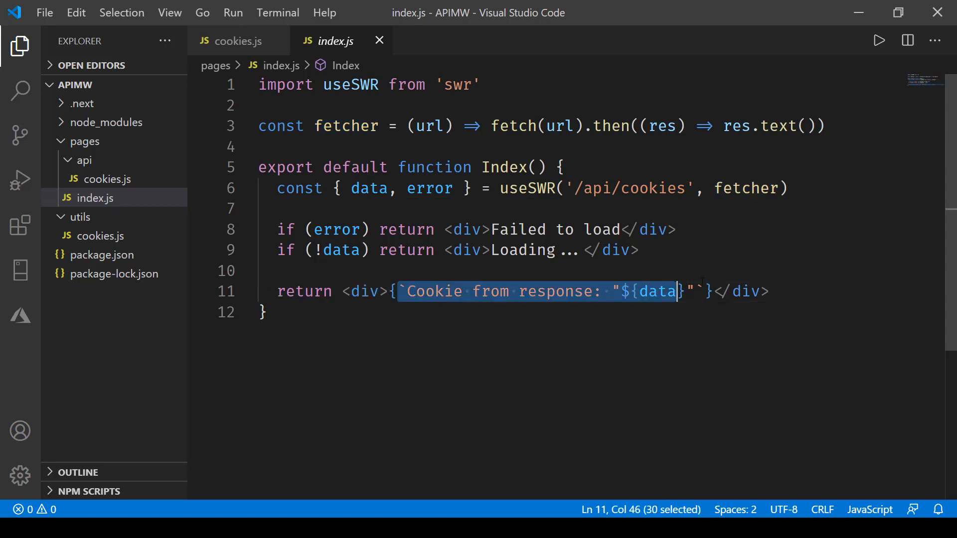
left_click(268, 313)
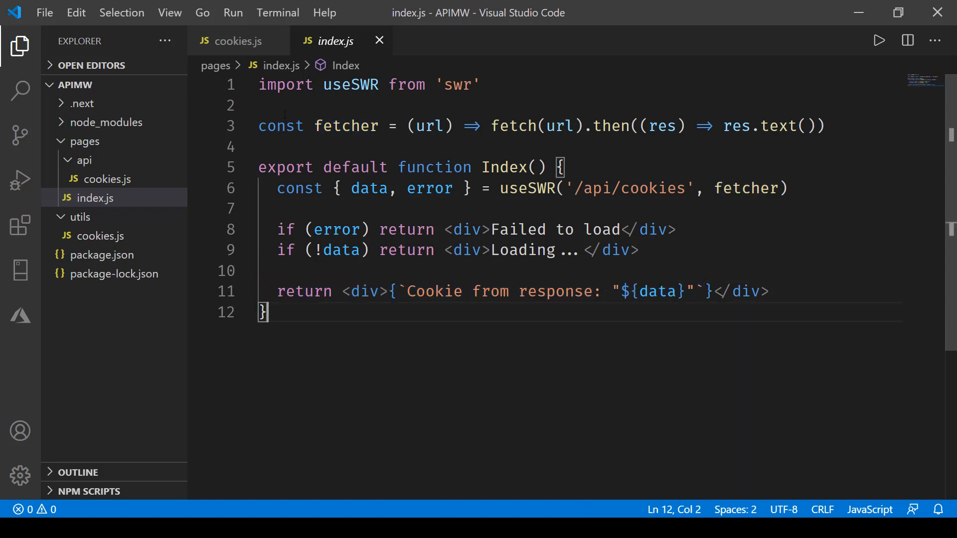
mouse_move(277, 12)
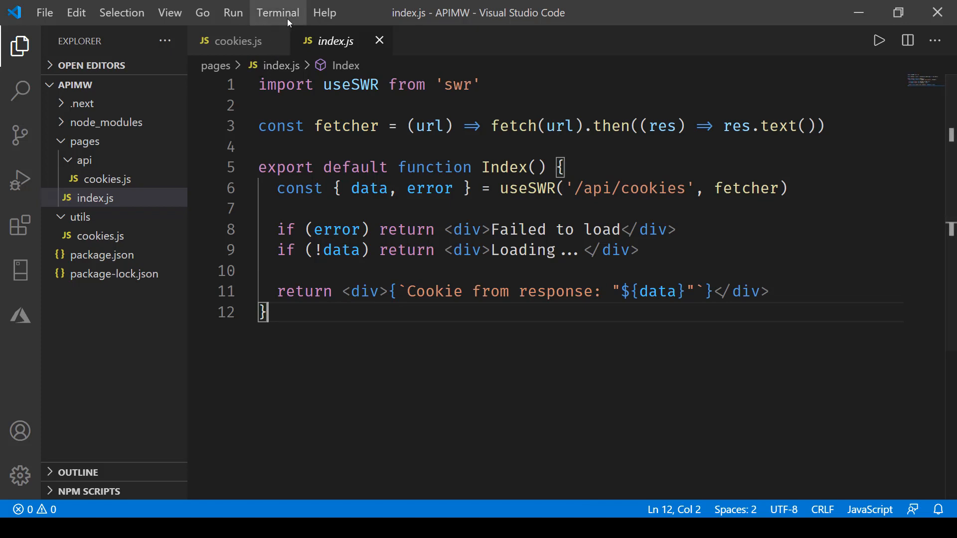
left_click(277, 12)
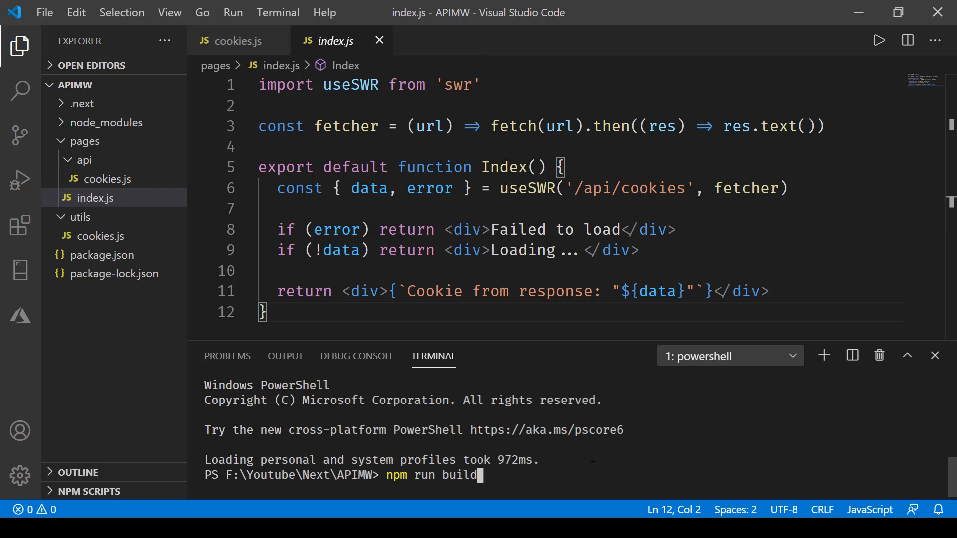
- Run npm start in the terminal to serve Next.js on localhost:3000
type("npm start")
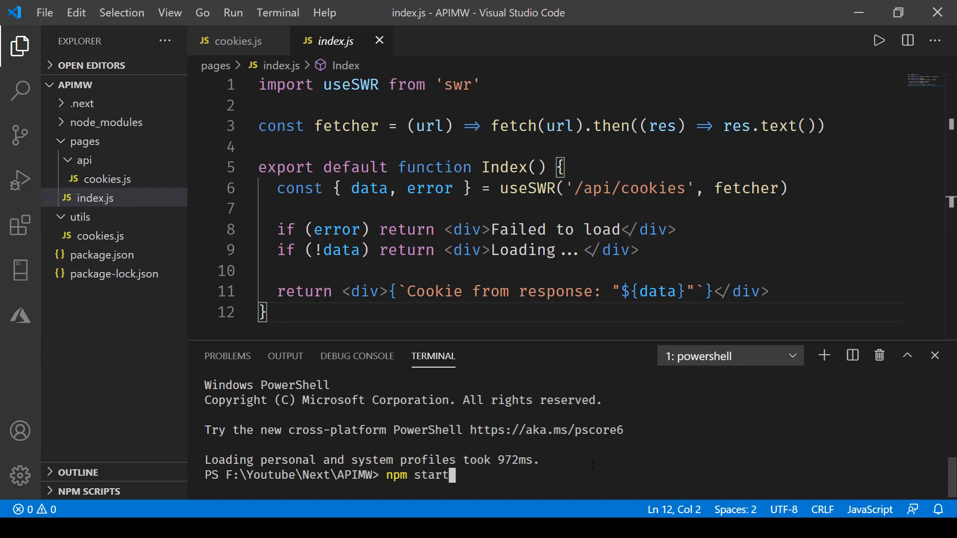
key("Return")
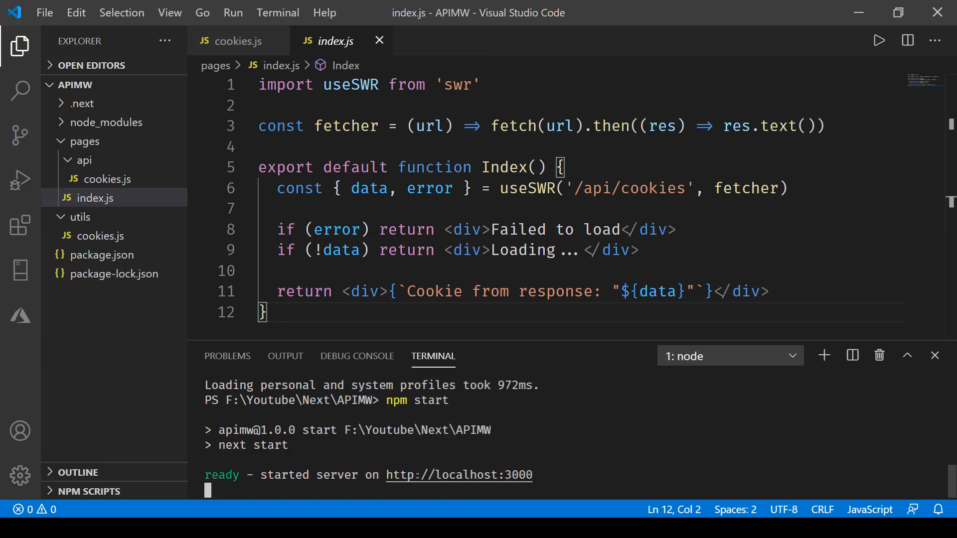
mouse_move(459, 475)
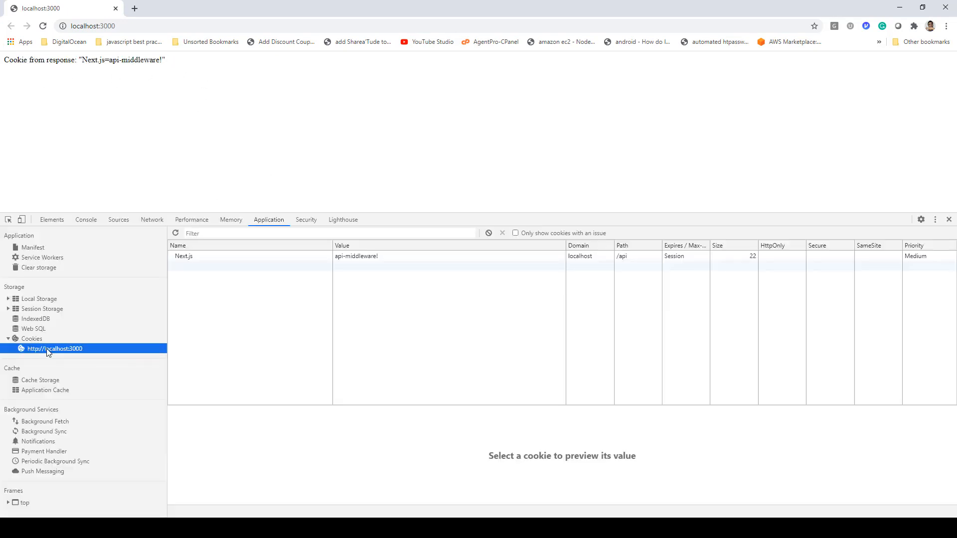
mouse_move(231, 256)
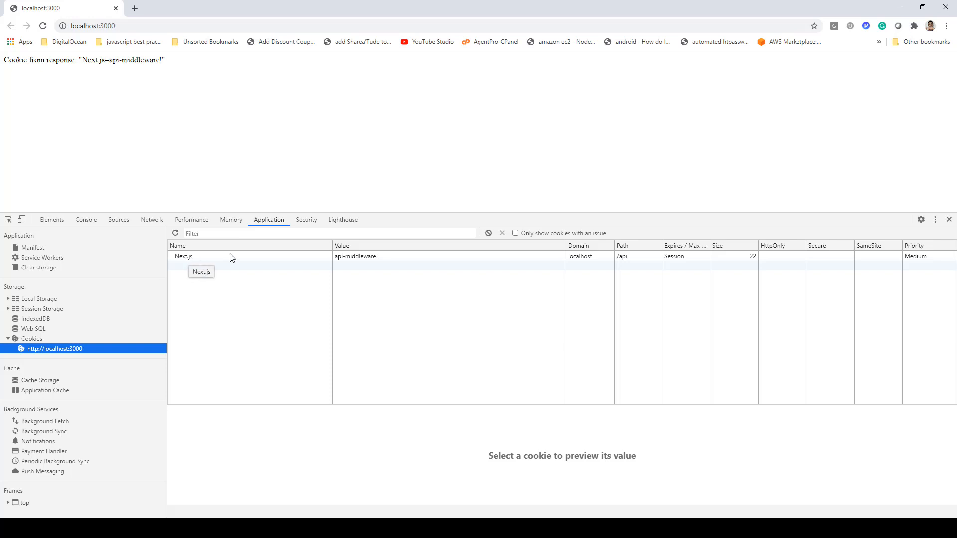
mouse_move(341, 263)
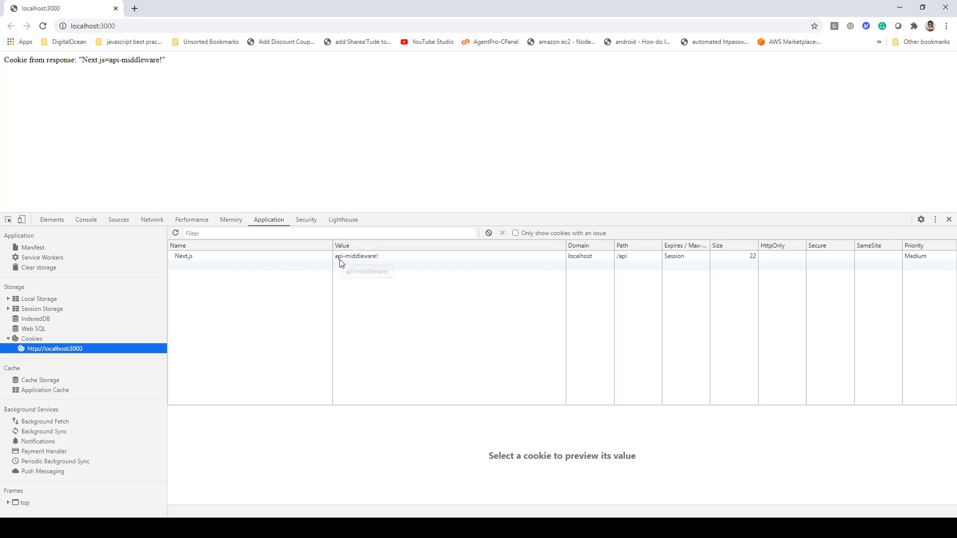
mouse_move(211, 79)
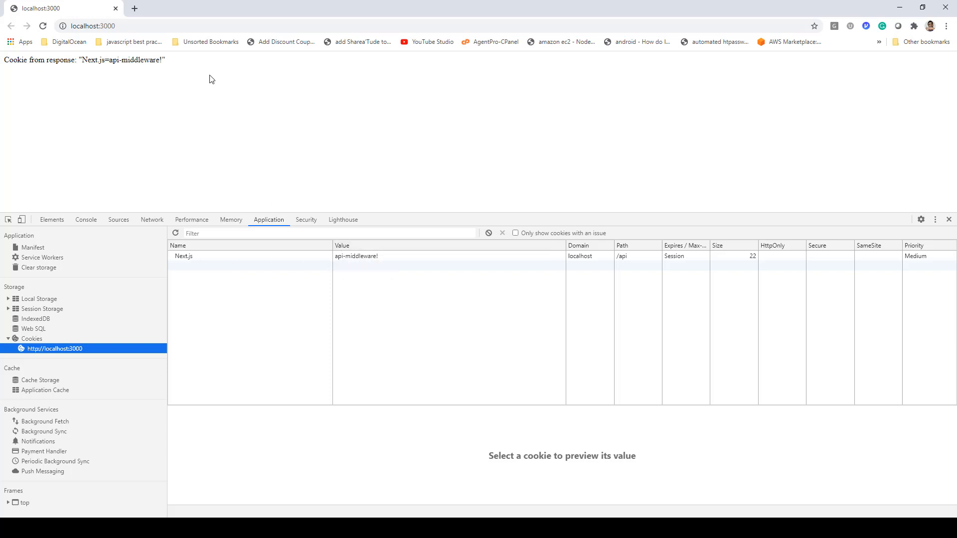
mouse_move(173, 72)
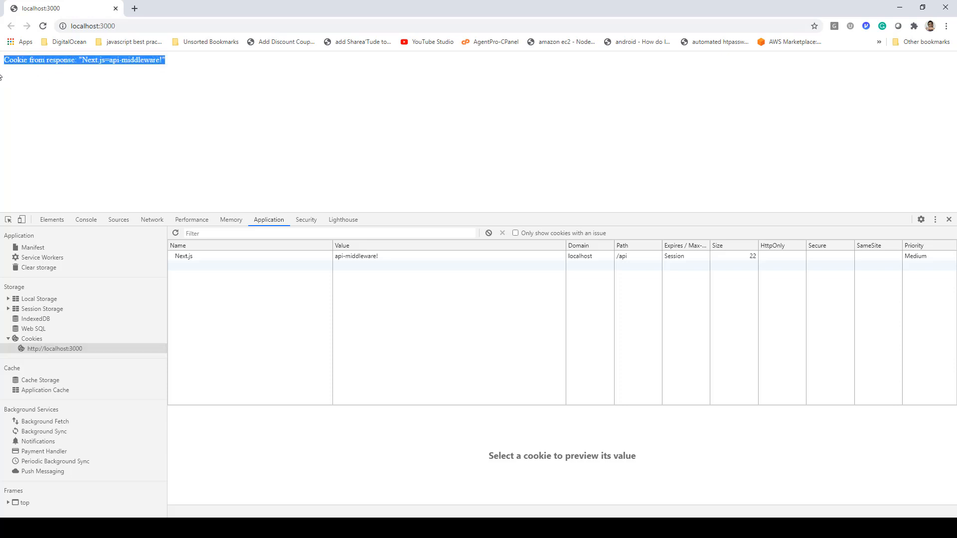
mouse_move(308, 125)
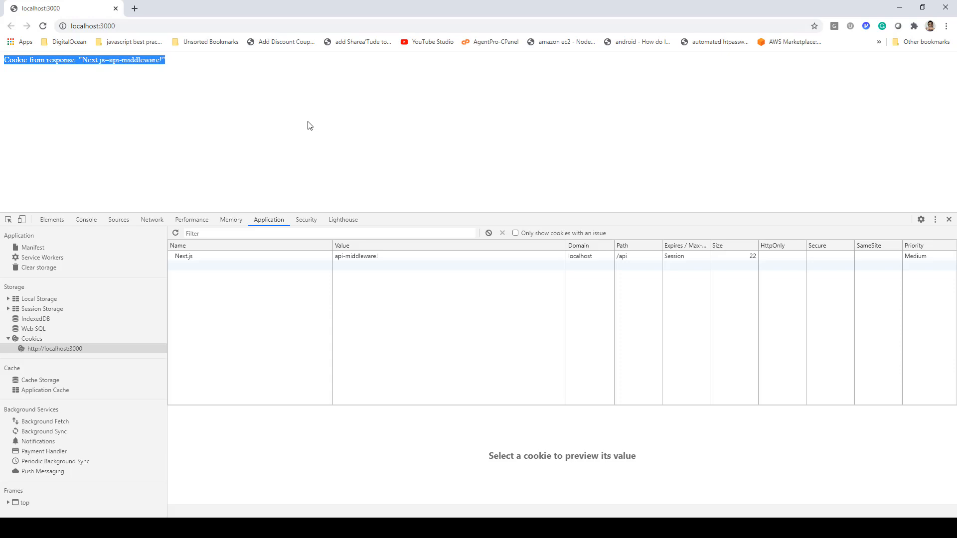
mouse_move(316, 133)
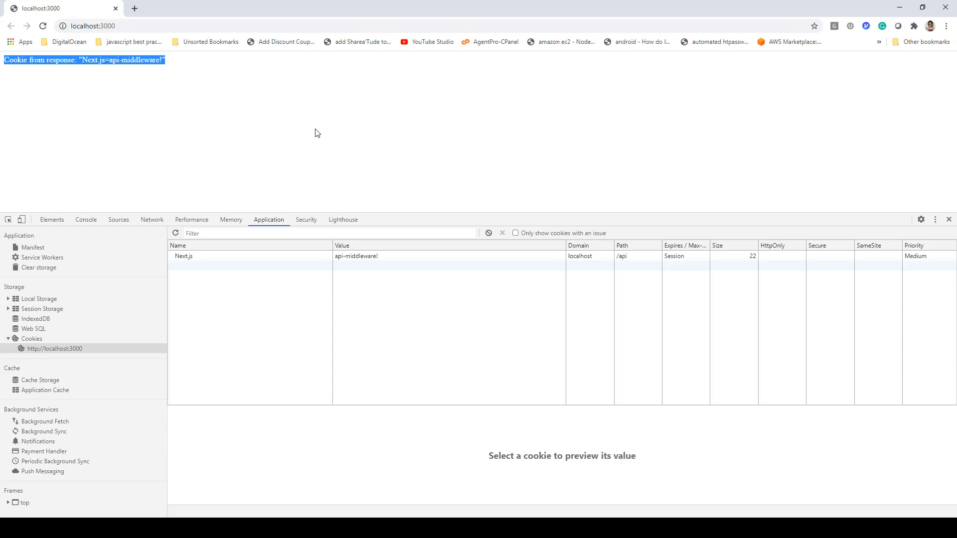